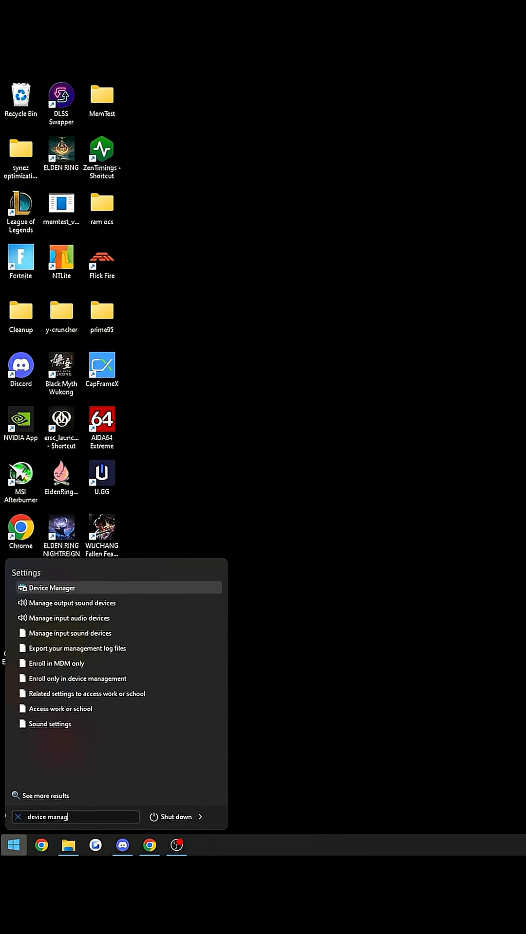
Launch Device Manager and reach the Realtek PCIe 5GbE adapter's Power Management, then Advanced properties.
left_click(52, 587)
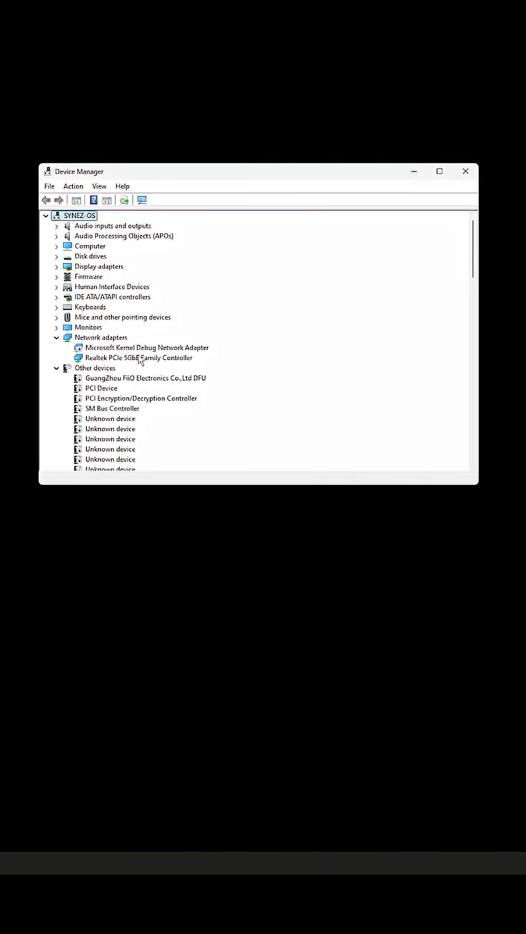
double_click(138, 358)
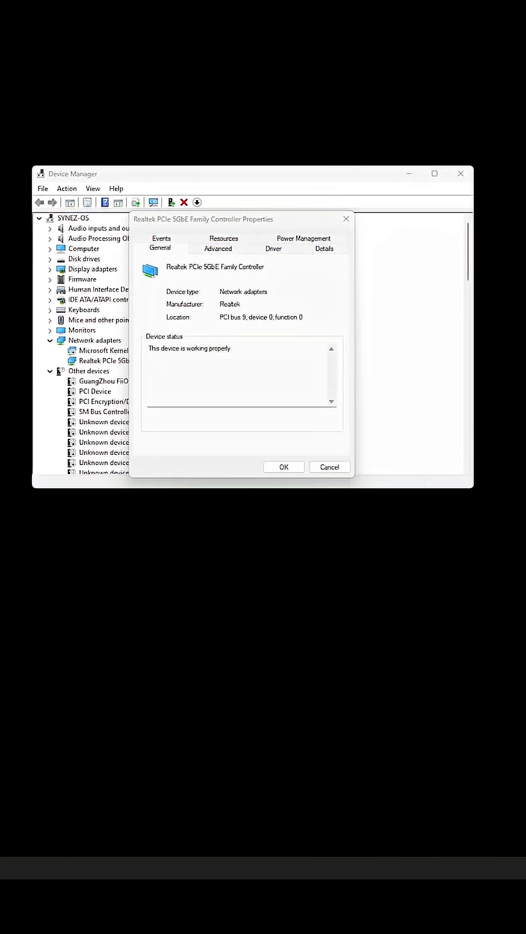
left_click(304, 239)
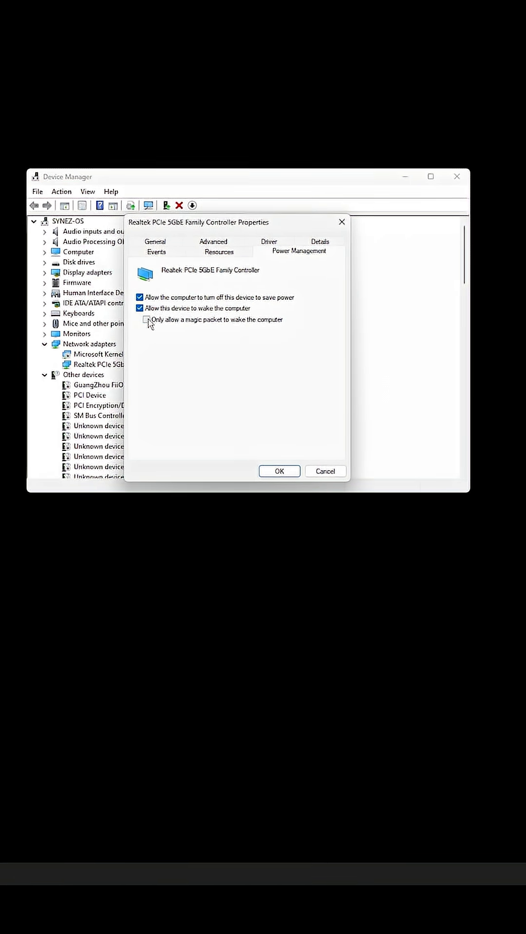
left_click(212, 241)
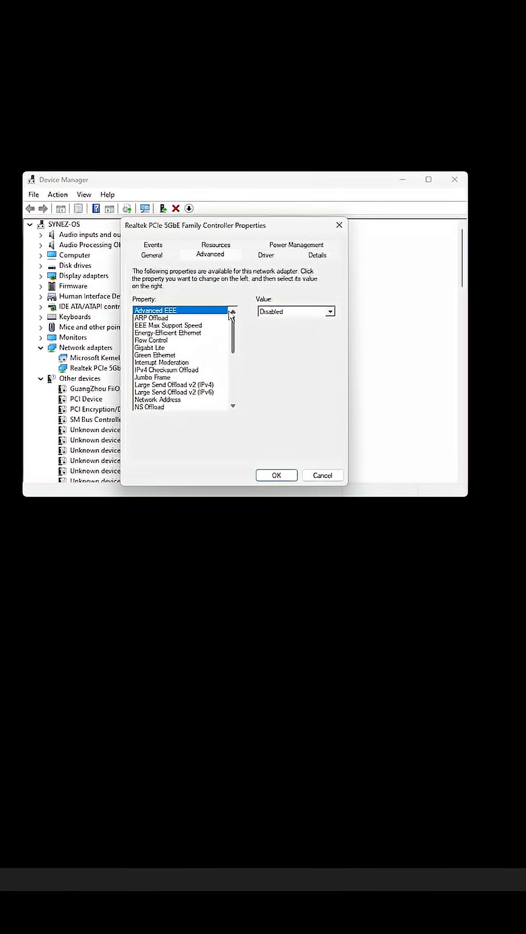
Step through Energy-Efficient Ethernet, Green Ethernet, Interrupt Moderation, IPv4 Checksum Offload, Jumbo Frame and NS Offload, disabling each.
left_click(168, 333)
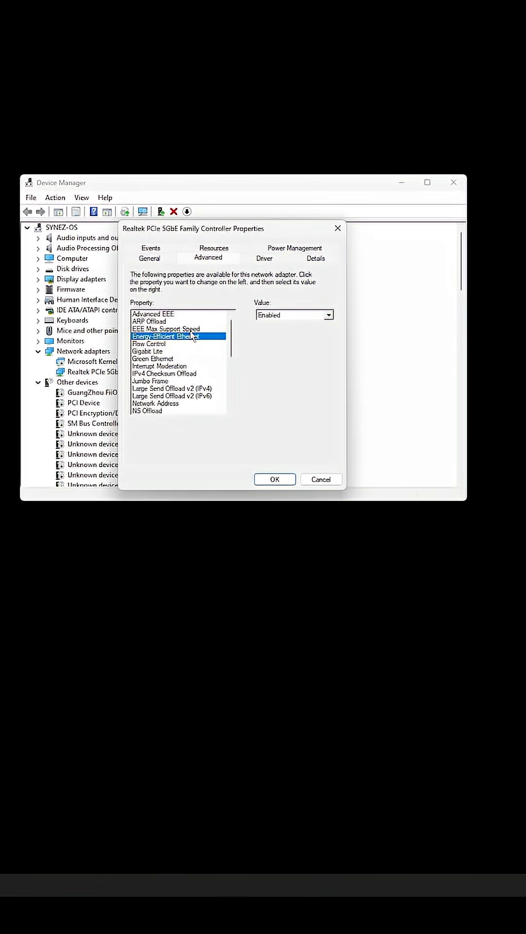
left_click(146, 348)
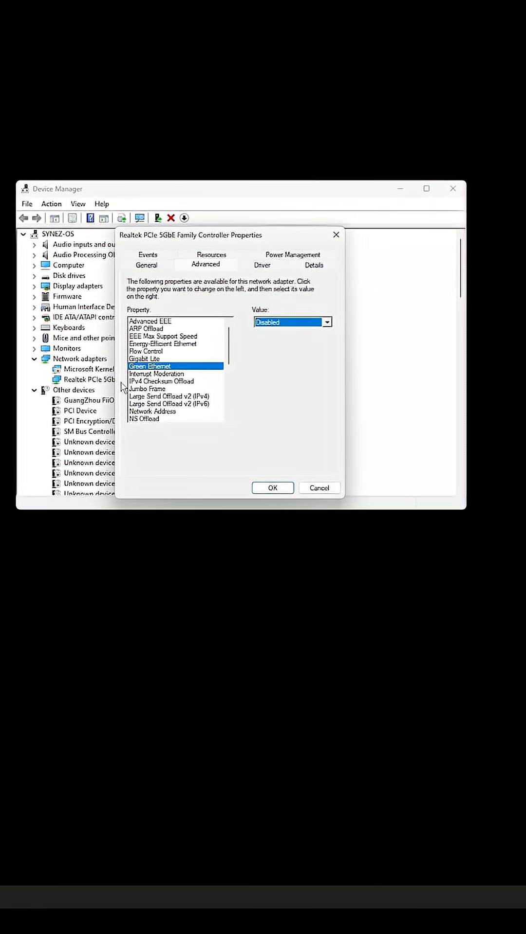
left_click(156, 378)
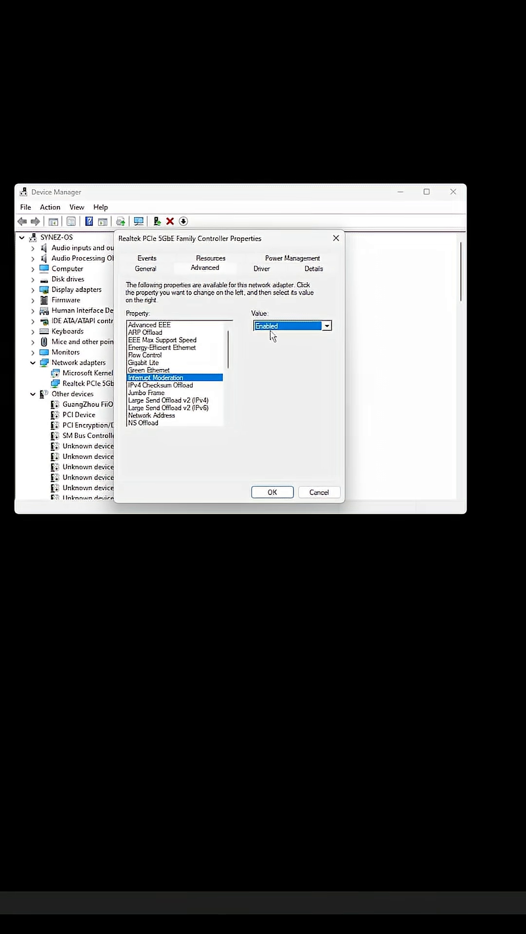
left_click(159, 389)
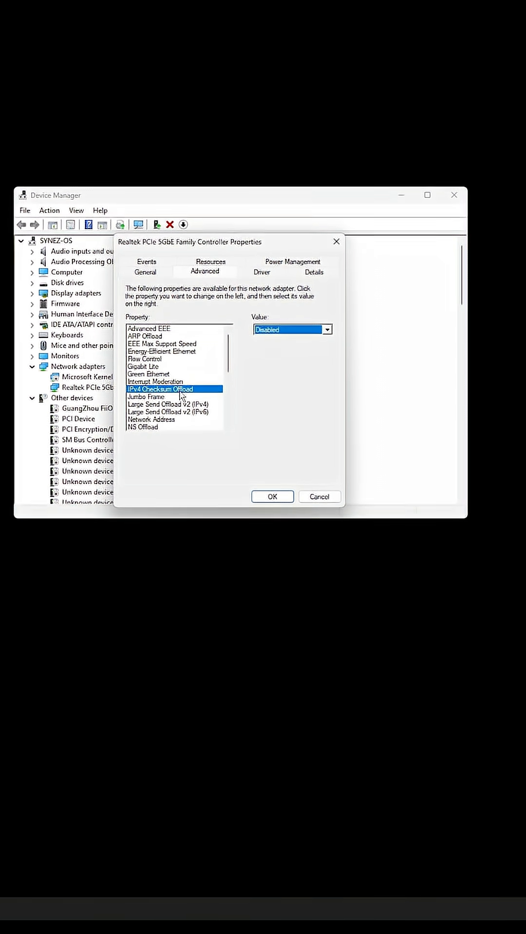
left_click(146, 398)
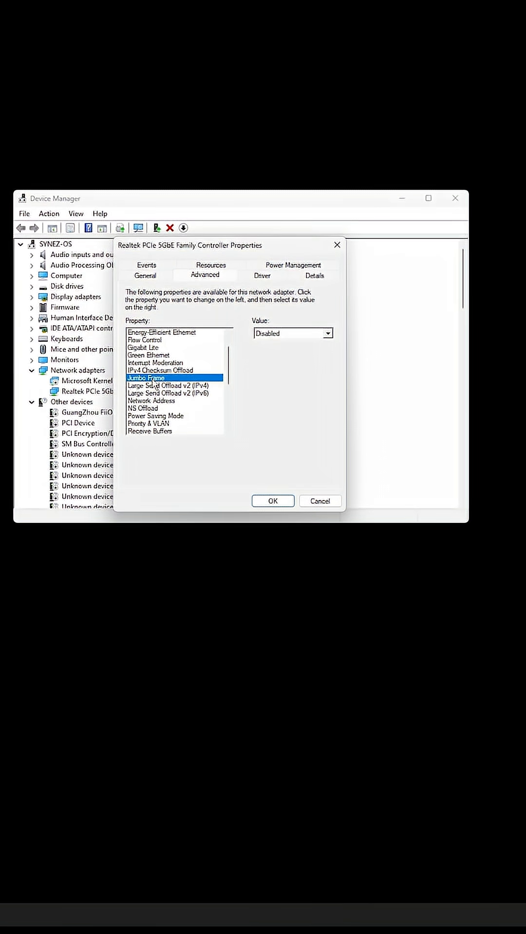
left_click(167, 397)
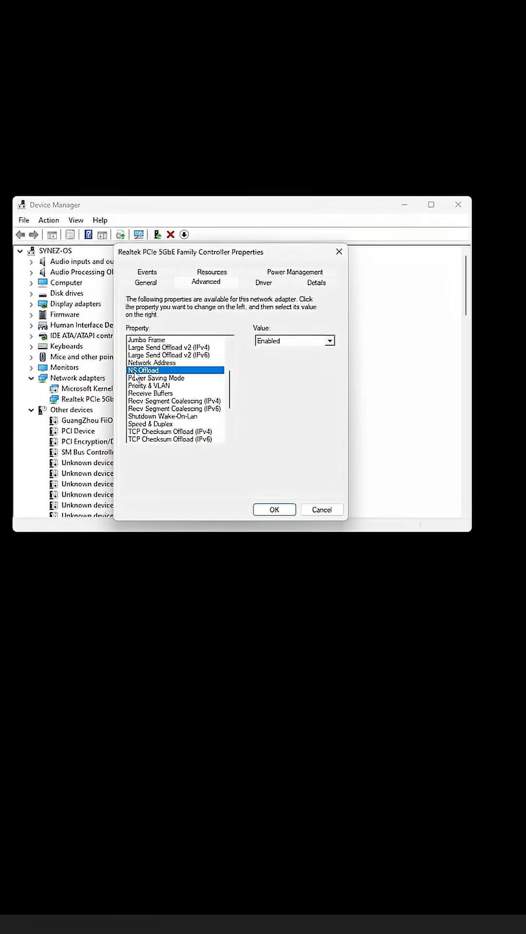
Set Priority & VLAN to Priority Enabled and start changing Wake on Magic Packet.
left_click(156, 381)
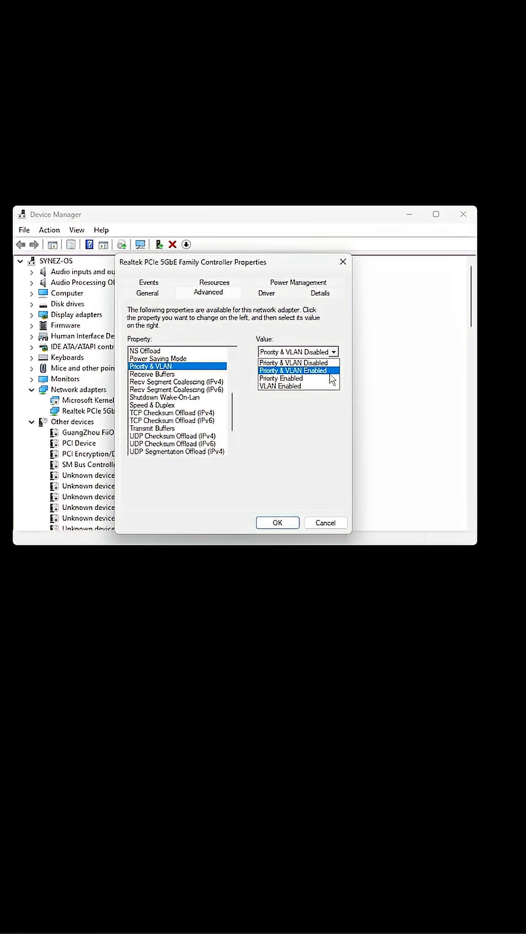
left_click(281, 378)
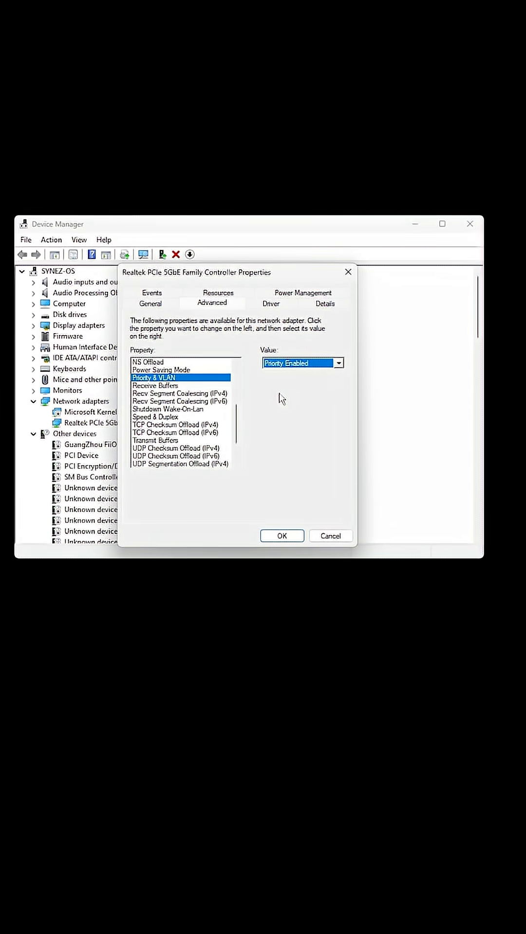
left_click(156, 420)
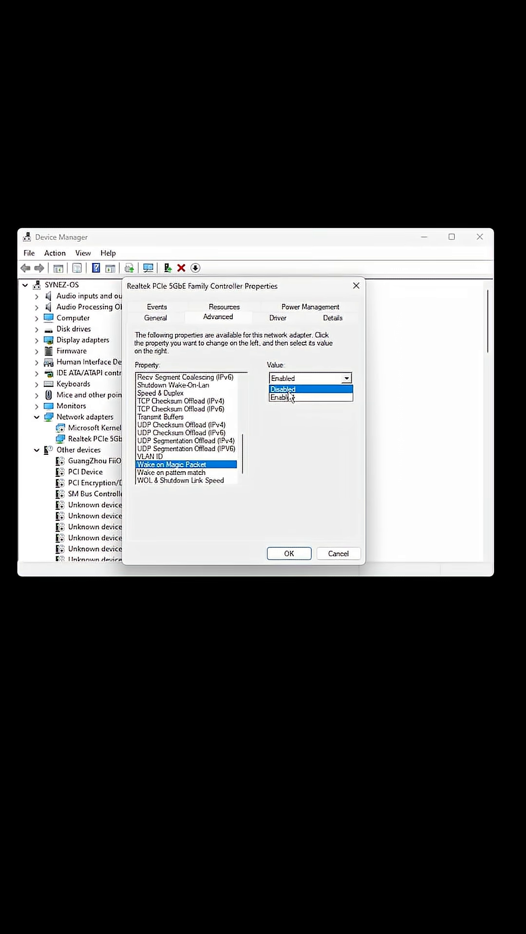
Disable Wake on Magic Packet and Wake on pattern match, set WOL & Shutdown Link Speed to Not Speed Down, and apply.
left_click(179, 485)
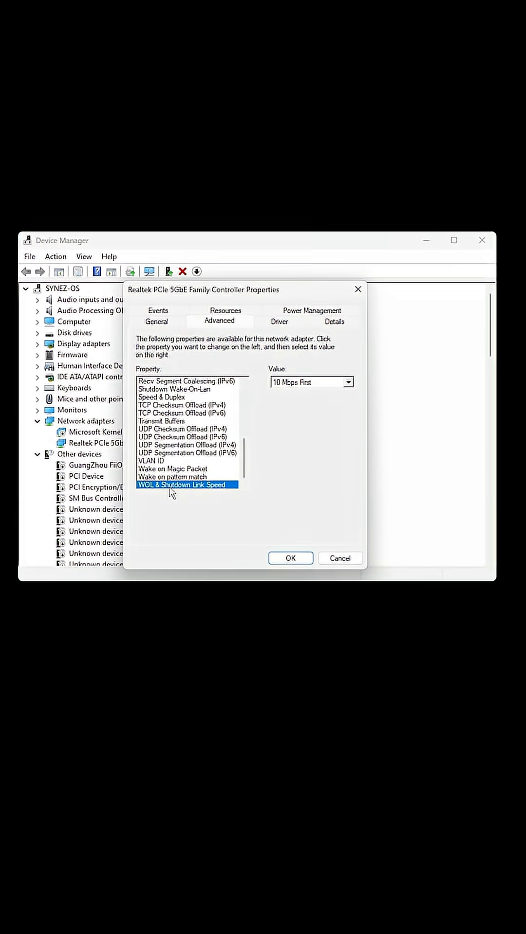
left_click(173, 480)
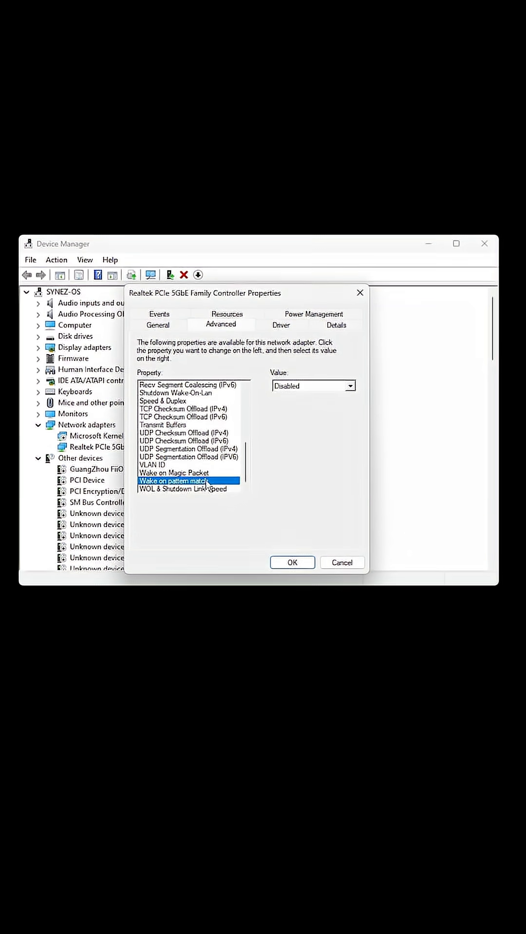
left_click(185, 492)
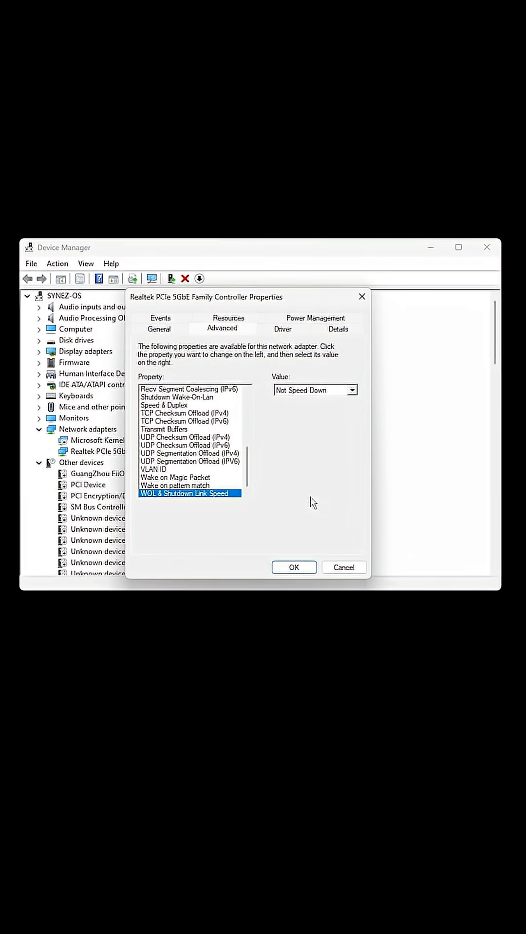
left_click(294, 568)
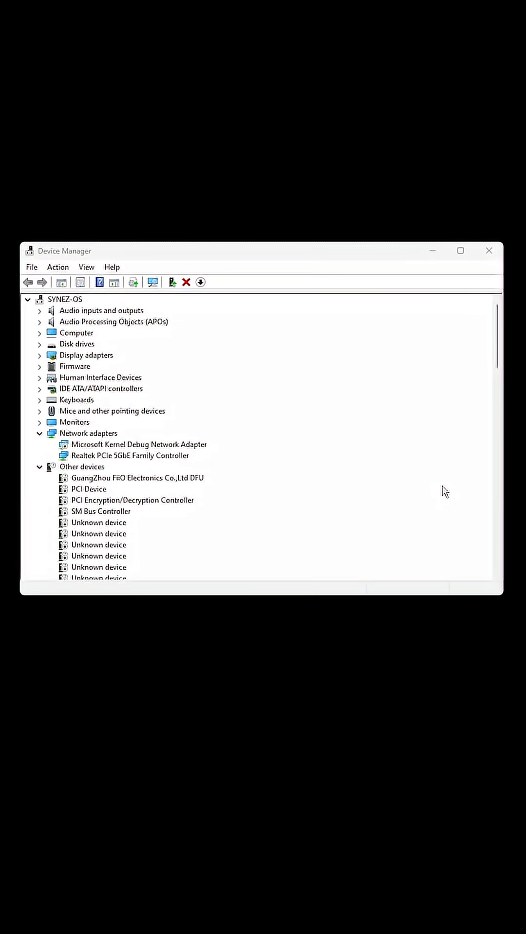